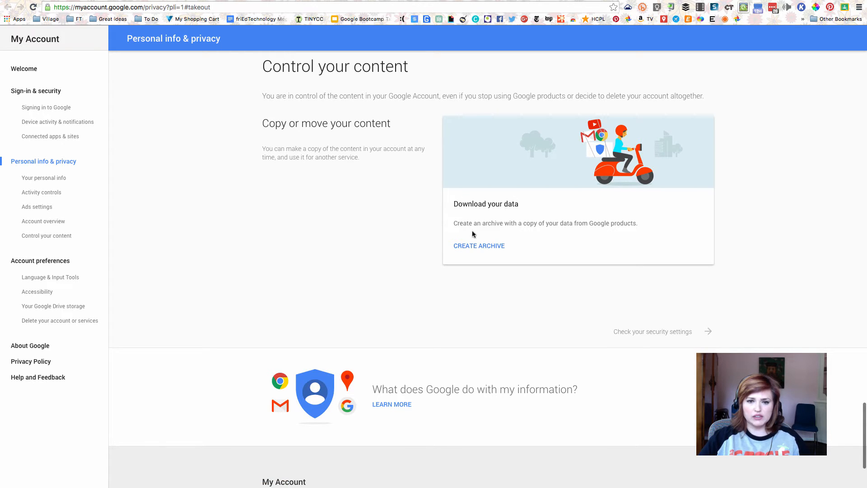
{"action": "mouse_move", "coordinate": [528, 208]}
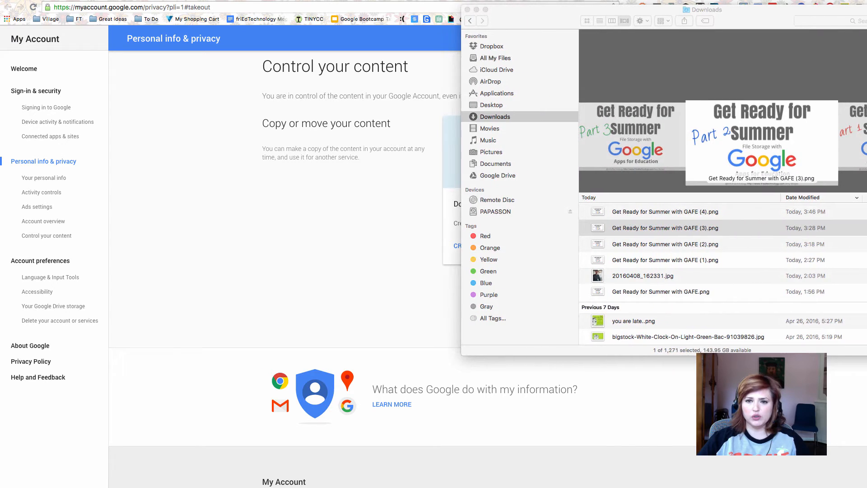
Step: Browse the synced Google Drive folder's files in Finder
{"action": "left_click", "coordinate": [498, 175]}
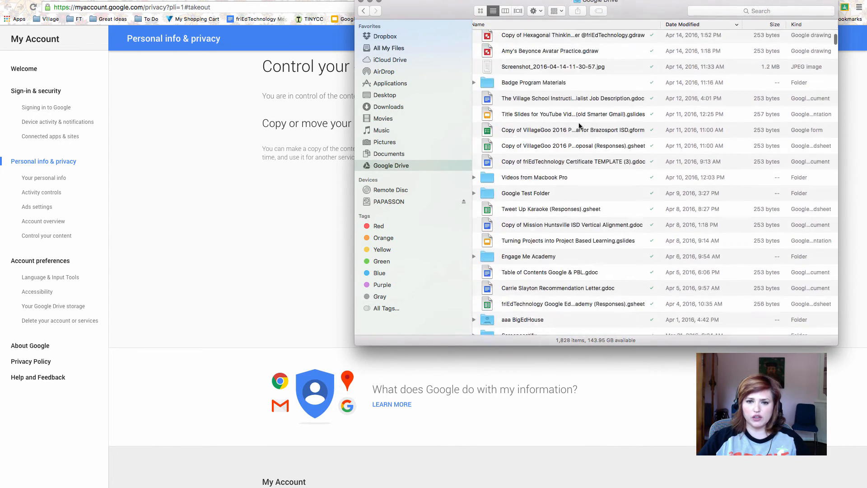
{"action": "scroll", "scroll_direction": "down", "scroll_amount": 3}
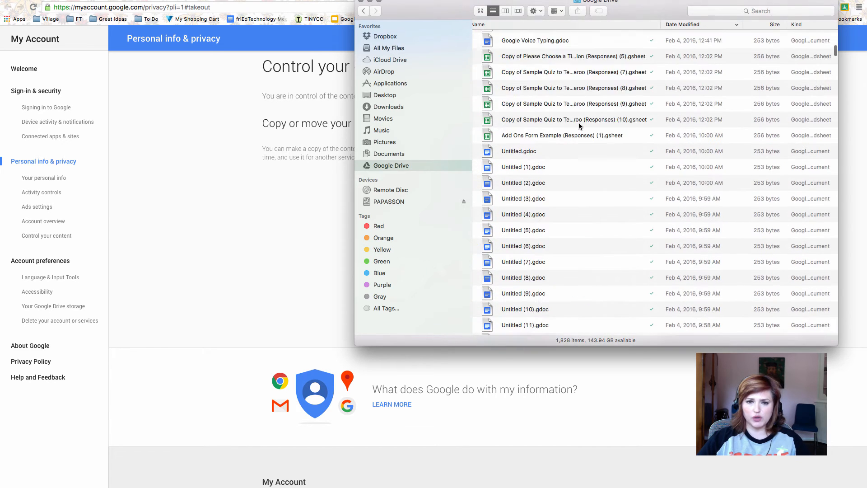
{"action": "scroll", "scroll_direction": "down", "scroll_amount": 3}
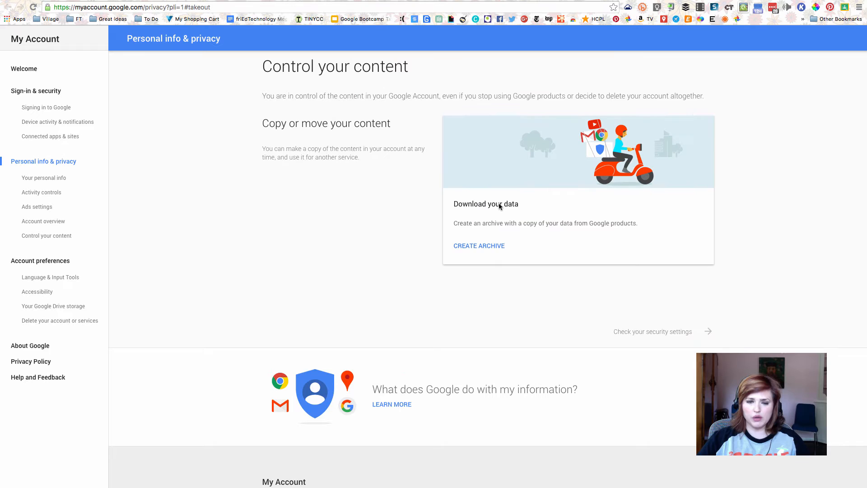
{"action": "mouse_move", "coordinate": [459, 250]}
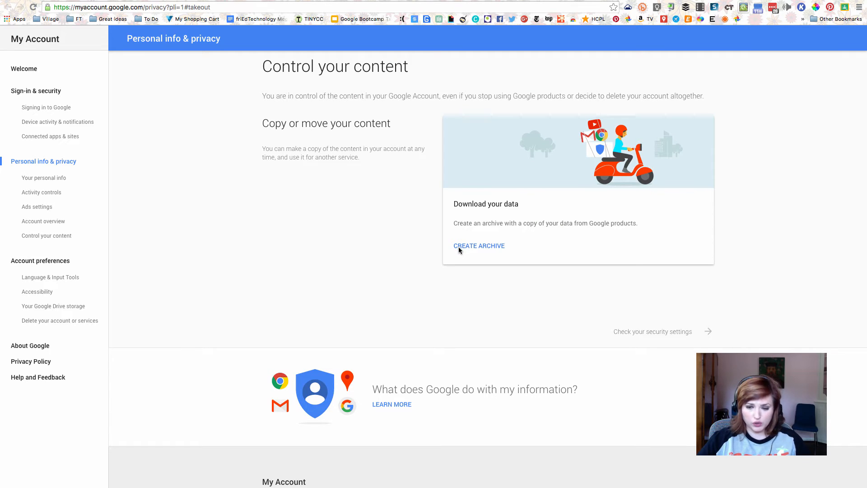
{"action": "mouse_move", "coordinate": [570, 240]}
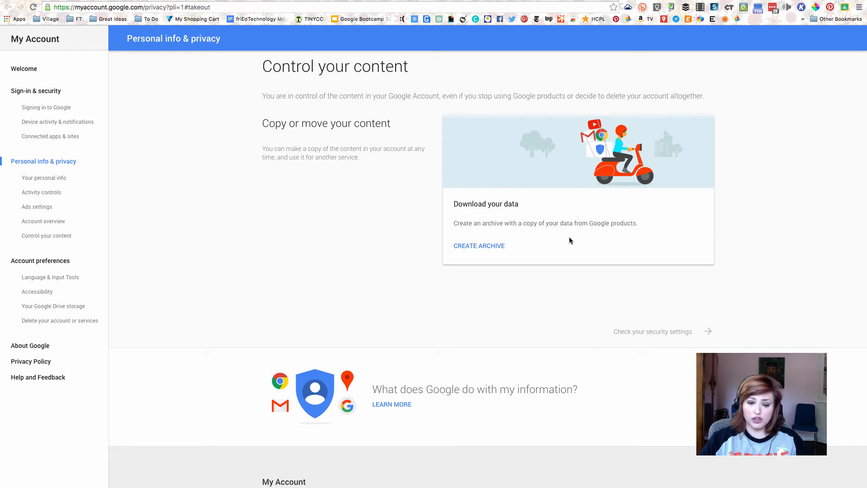
{"action": "mouse_move", "coordinate": [560, 244]}
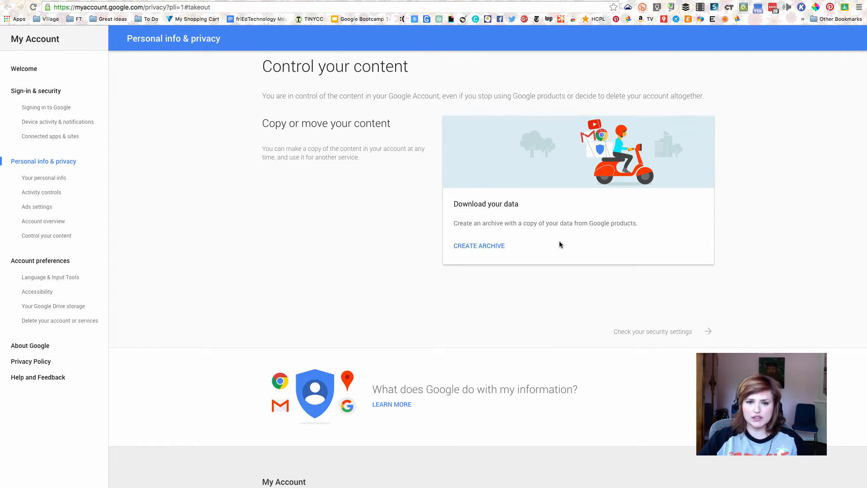
Step: Start a new data archive from the Download your data card
{"action": "left_click", "coordinate": [478, 246]}
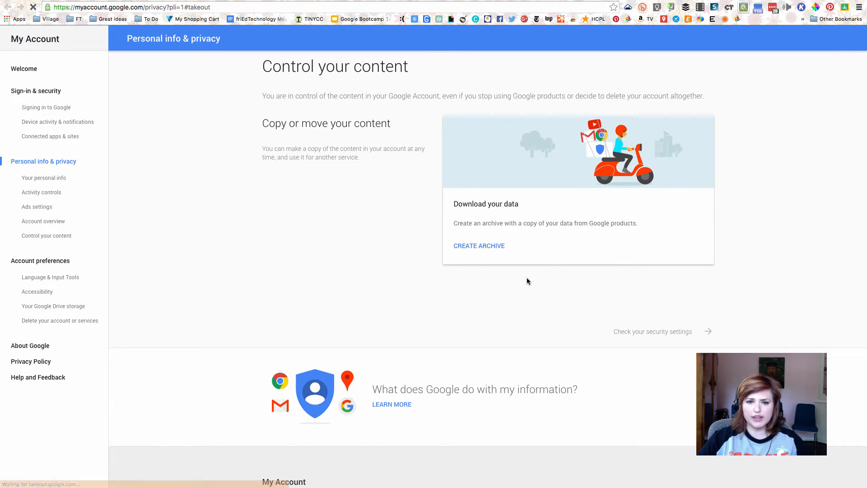
Step: Keep all 25 product toggles on and proceed to archive format options
{"action": "left_click", "coordinate": [478, 246]}
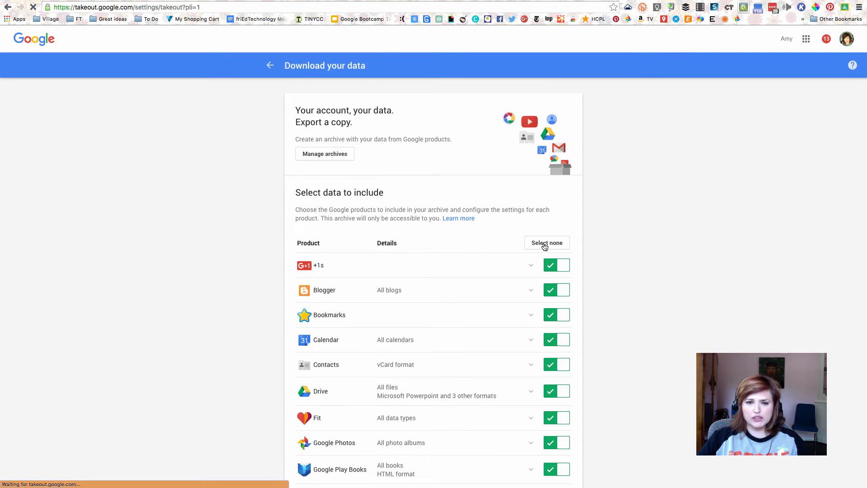
{"action": "scroll", "scroll_direction": "down", "scroll_amount": 3}
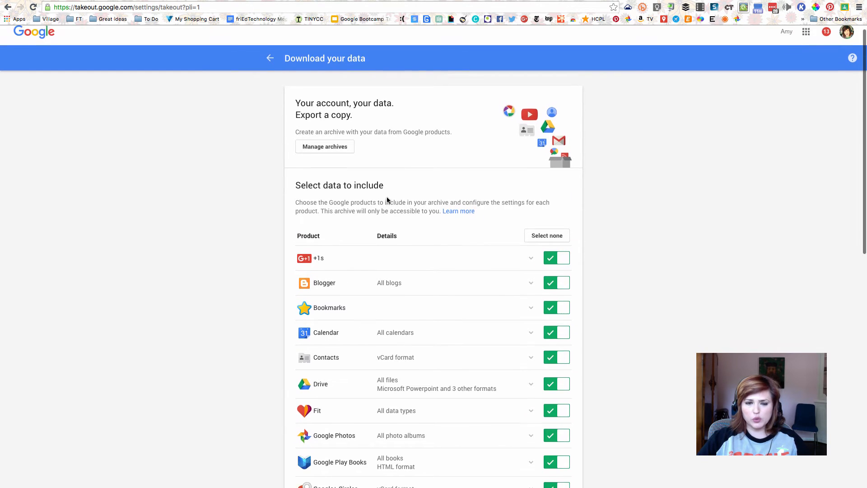
{"action": "scroll", "scroll_direction": "down", "scroll_amount": 3}
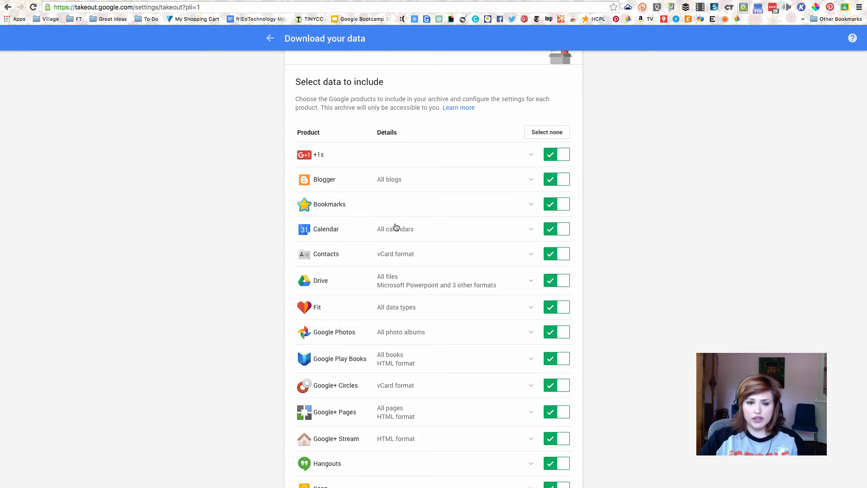
{"action": "scroll", "scroll_direction": "down", "scroll_amount": 3}
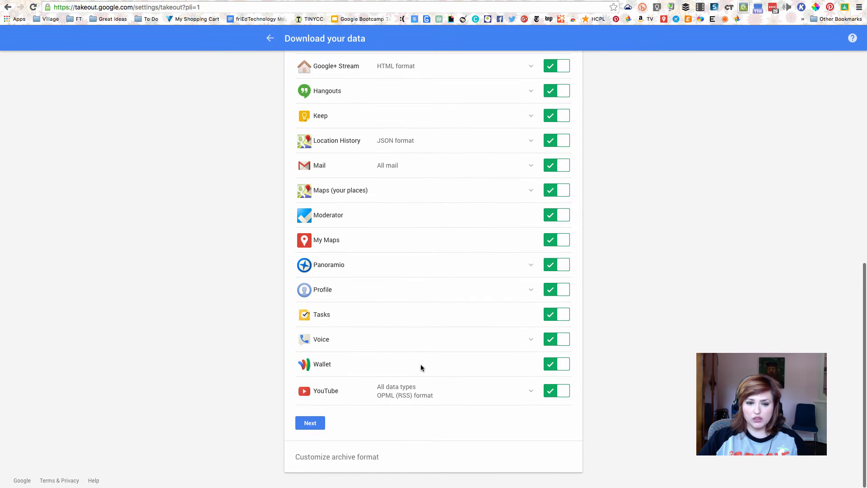
{"action": "mouse_move", "coordinate": [389, 260]}
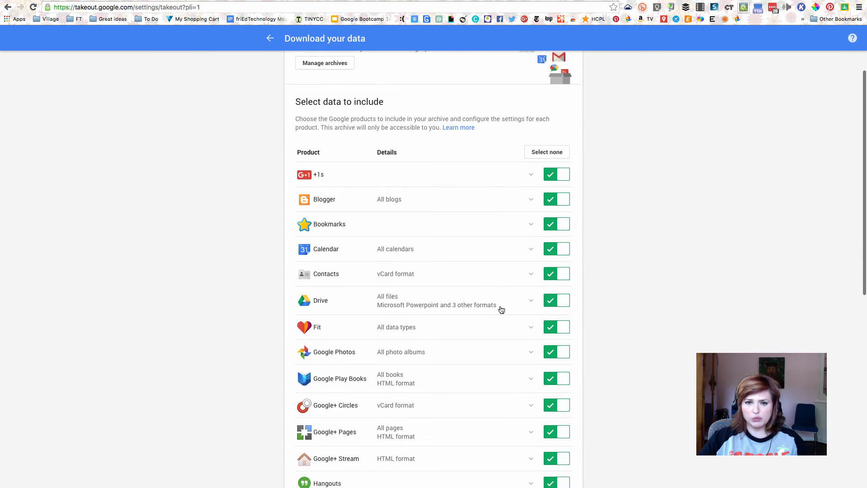
{"action": "scroll", "scroll_direction": "down", "scroll_amount": 3}
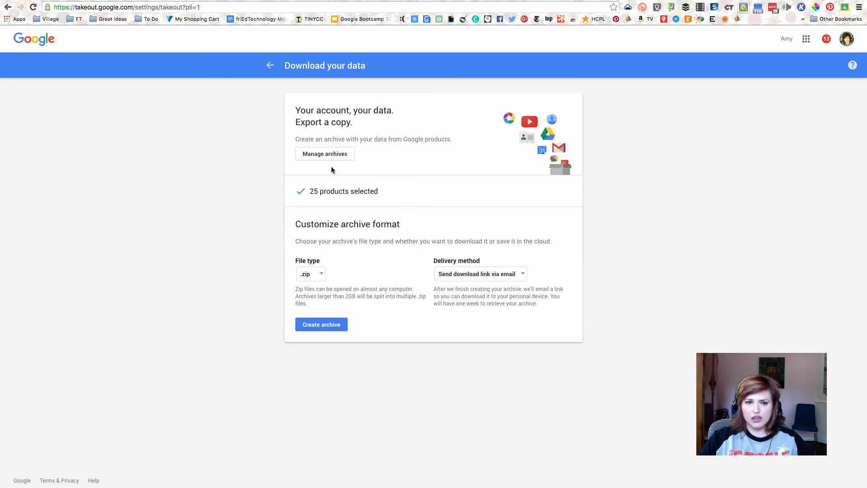
Step: Create the archive as a .zip file delivered via emailed download link
{"action": "left_click", "coordinate": [311, 273]}
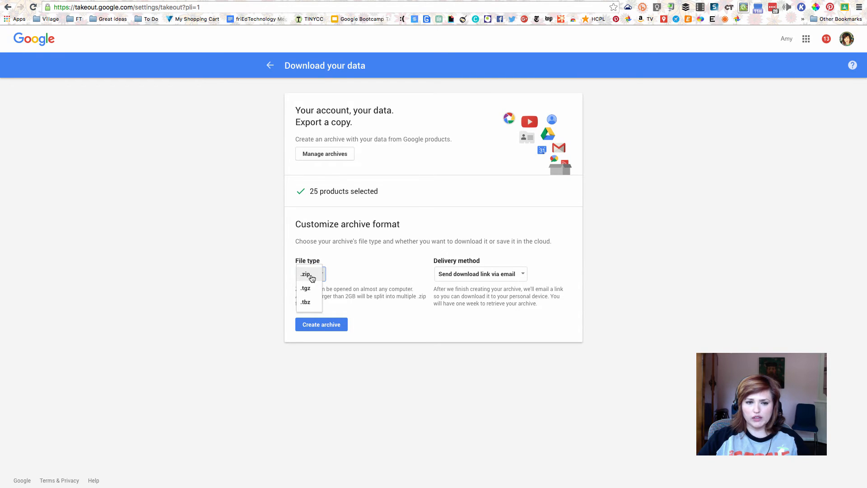
{"action": "left_click", "coordinate": [305, 274]}
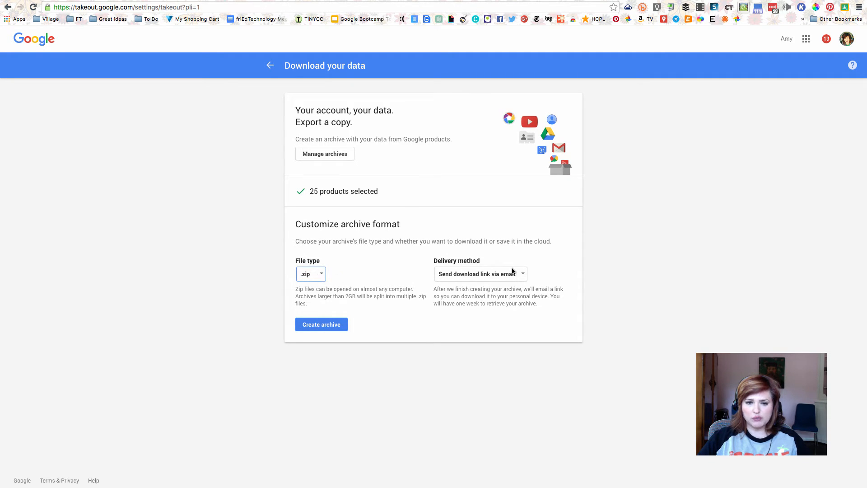
{"action": "left_click", "coordinate": [478, 274]}
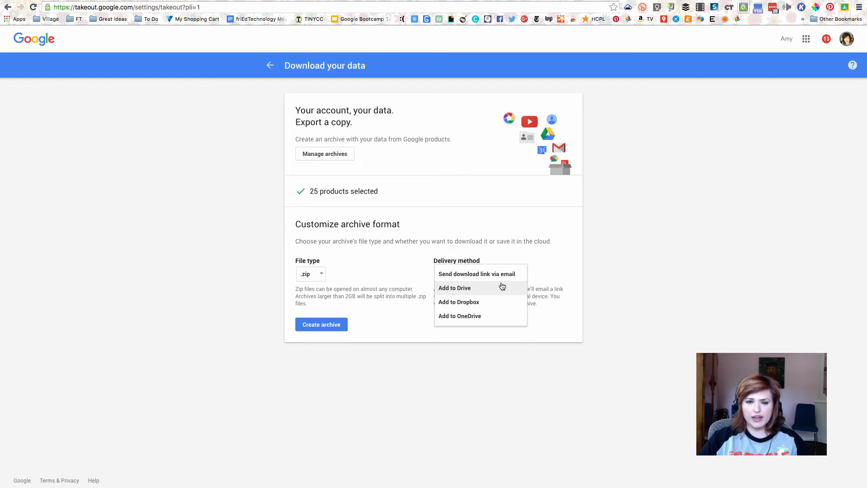
{"action": "left_click", "coordinate": [476, 274]}
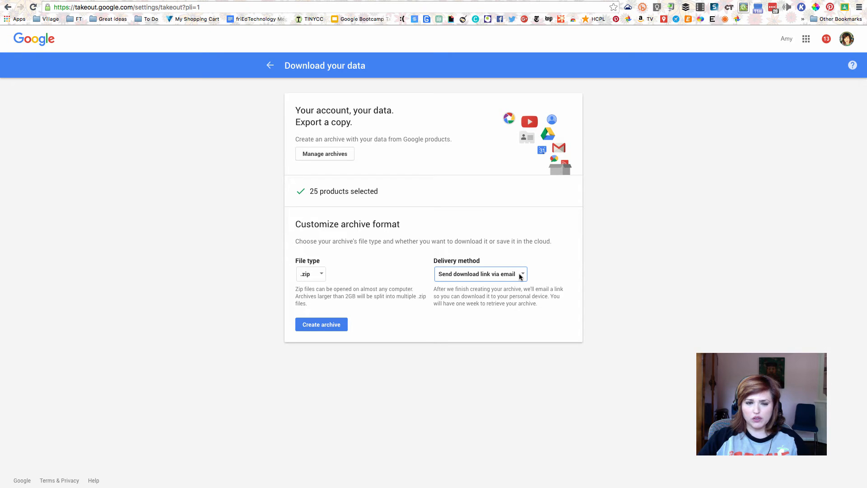
{"action": "mouse_move", "coordinate": [524, 266]}
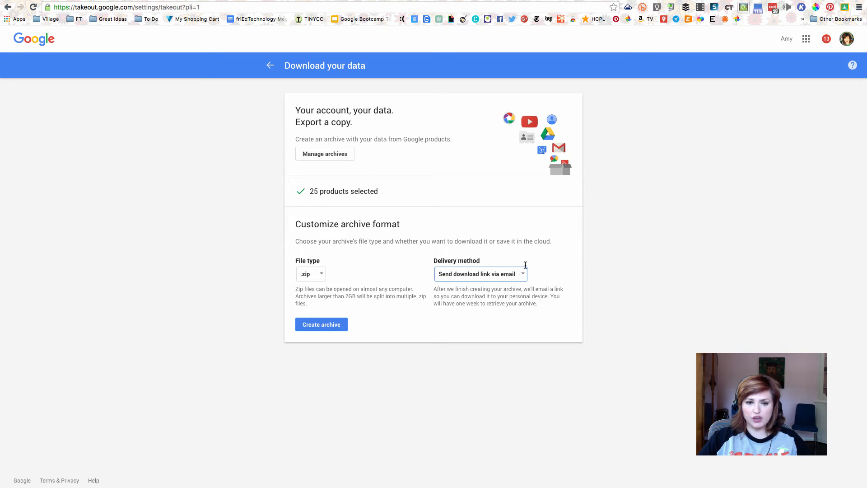
{"action": "mouse_move", "coordinate": [469, 288]}
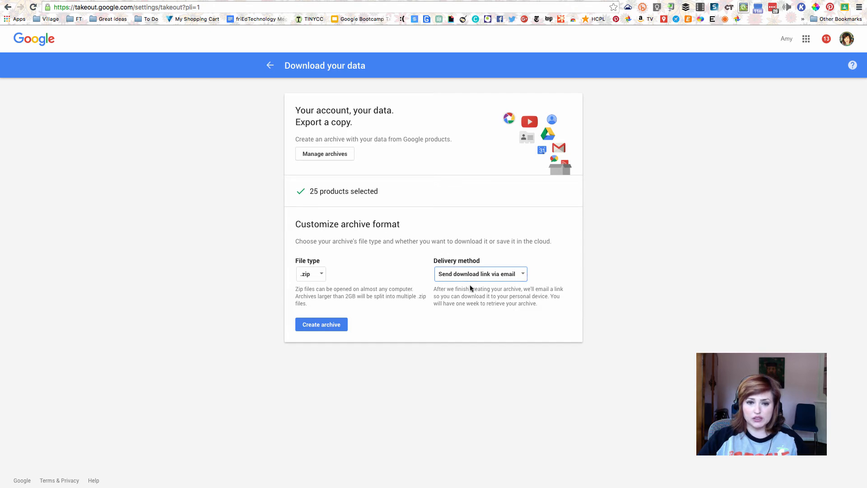
{"action": "mouse_move", "coordinate": [379, 316]}
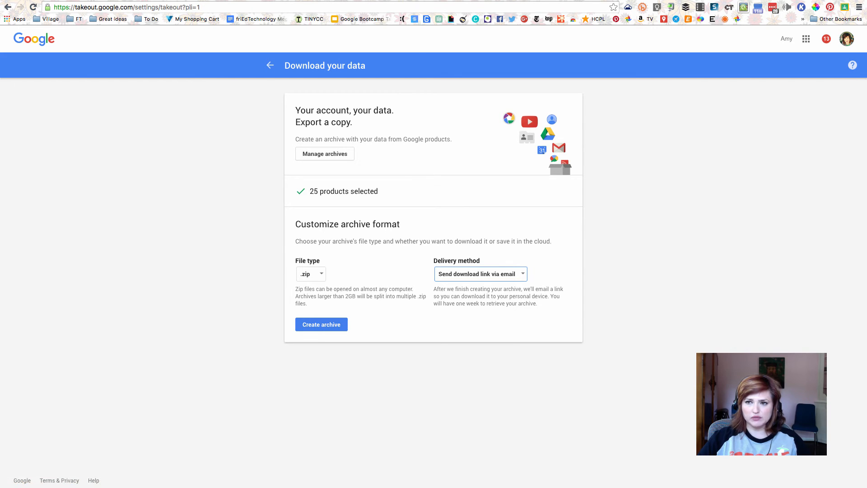
{"action": "left_click", "coordinate": [320, 324]}
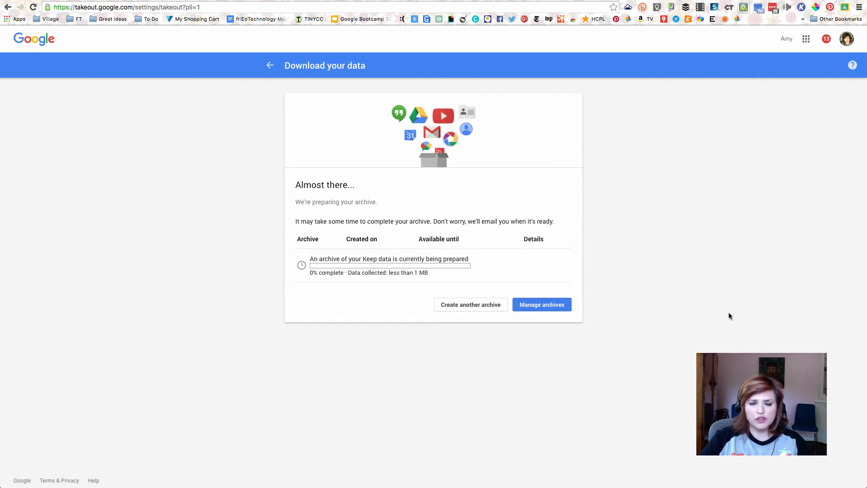
{"action": "mouse_move", "coordinate": [741, 311]}
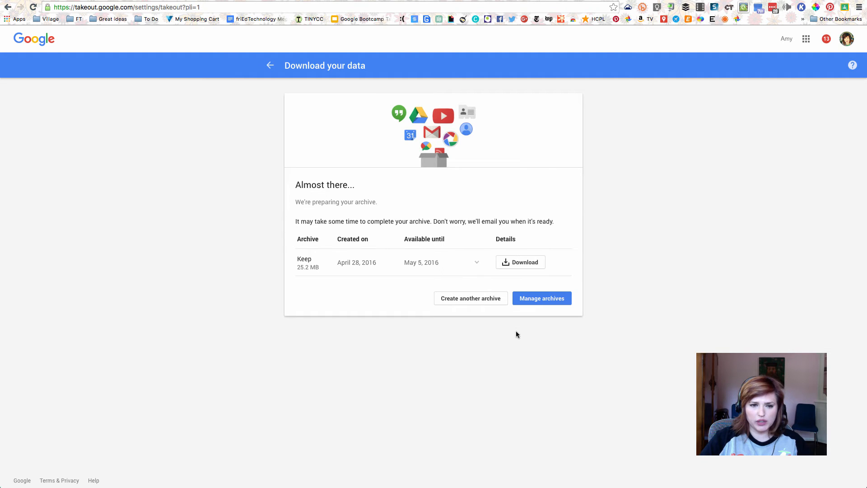
{"action": "mouse_move", "coordinate": [340, 319]}
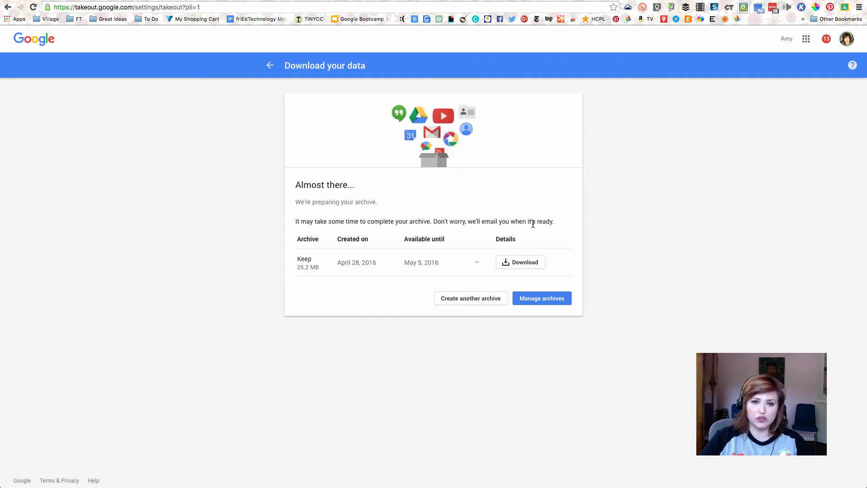
{"action": "mouse_move", "coordinate": [696, 256]}
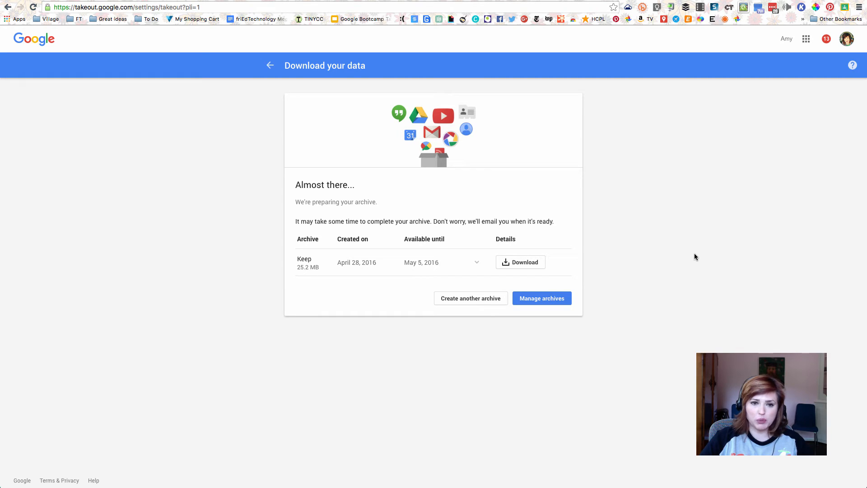
{"action": "mouse_move", "coordinate": [518, 270]}
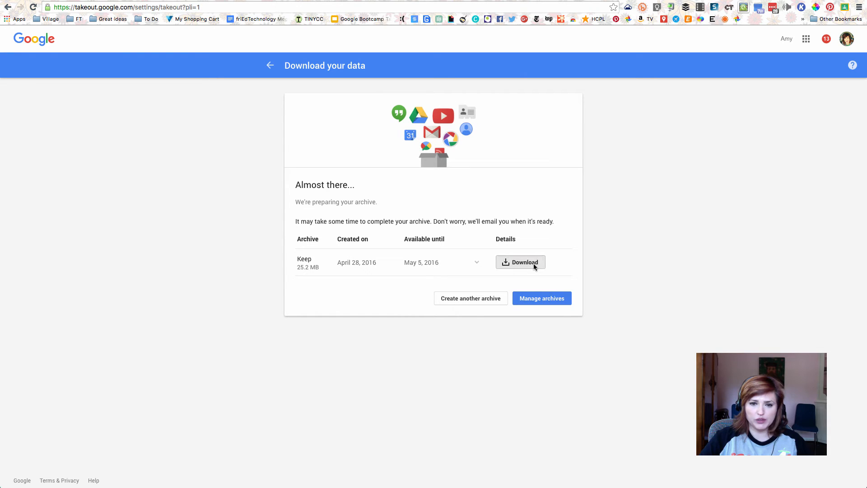
Step: Download the Keep archive zip after re-confirming the account password
{"action": "left_click", "coordinate": [520, 261]}
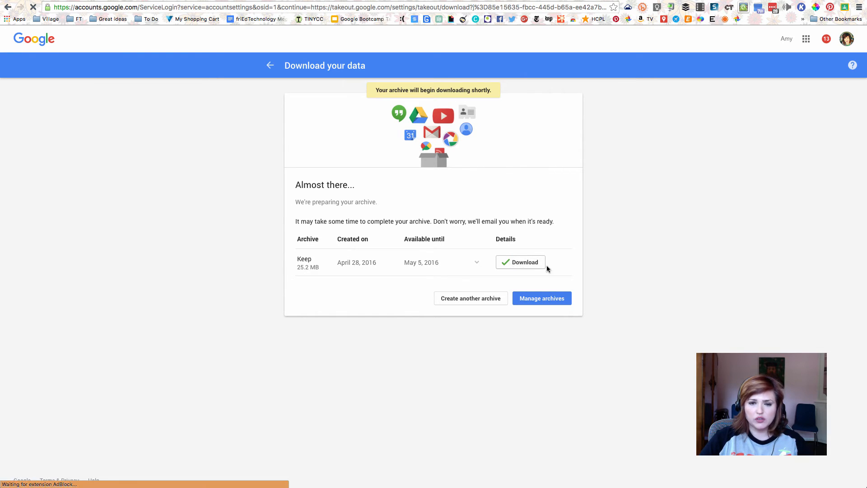
{"action": "left_click", "coordinate": [520, 262]}
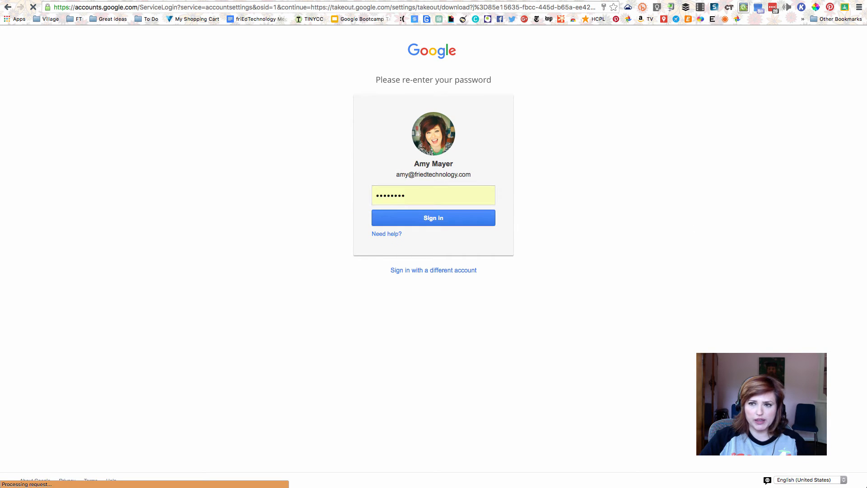
{"action": "left_click", "coordinate": [433, 217]}
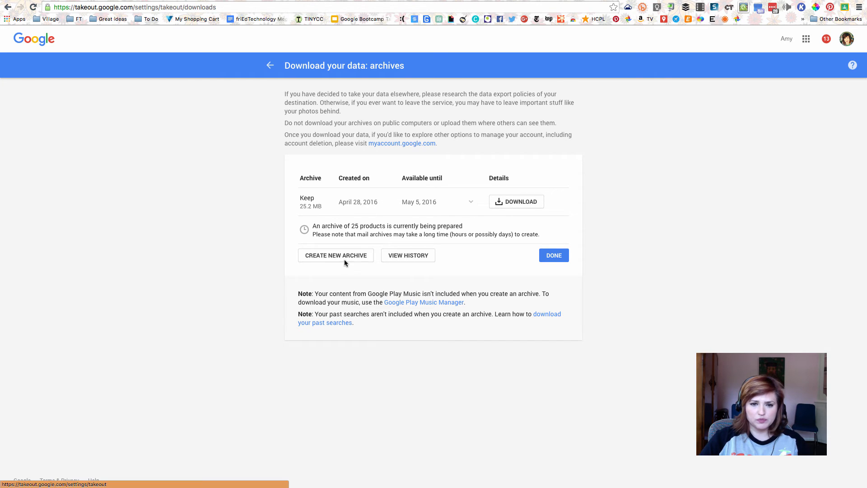
{"action": "left_click", "coordinate": [516, 201]}
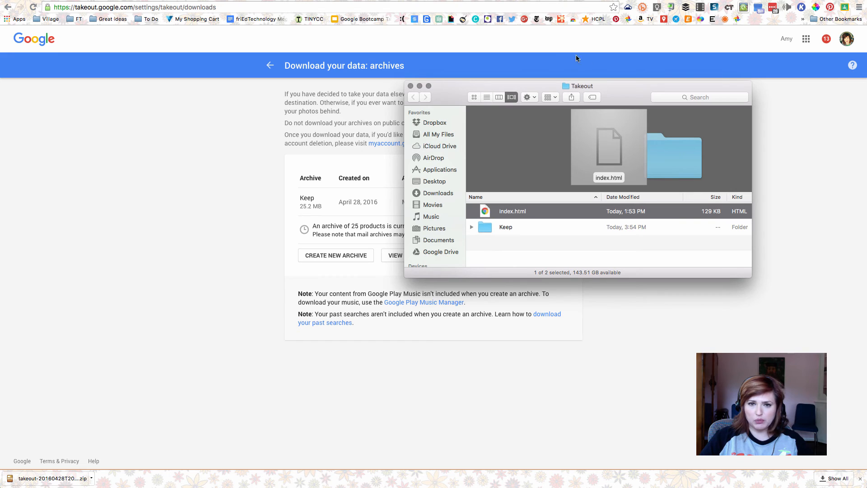
Step: Scroll through the 246 exported Keep HTML notes and JPEG images
{"action": "double_click", "coordinate": [504, 227]}
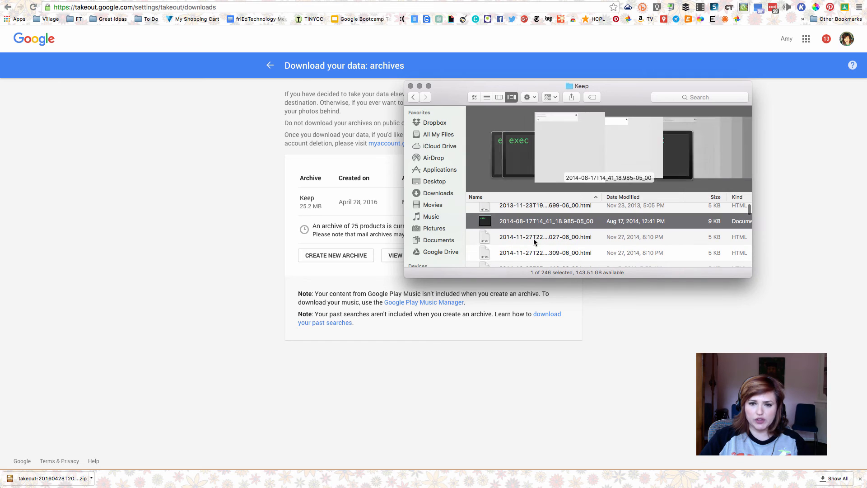
{"action": "scroll", "scroll_direction": "down", "scroll_amount": 3}
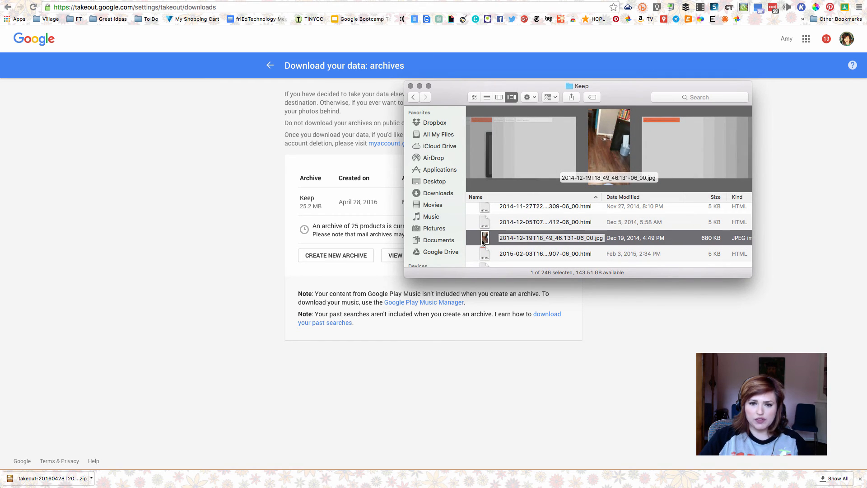
{"action": "scroll", "scroll_direction": "down", "scroll_amount": 3}
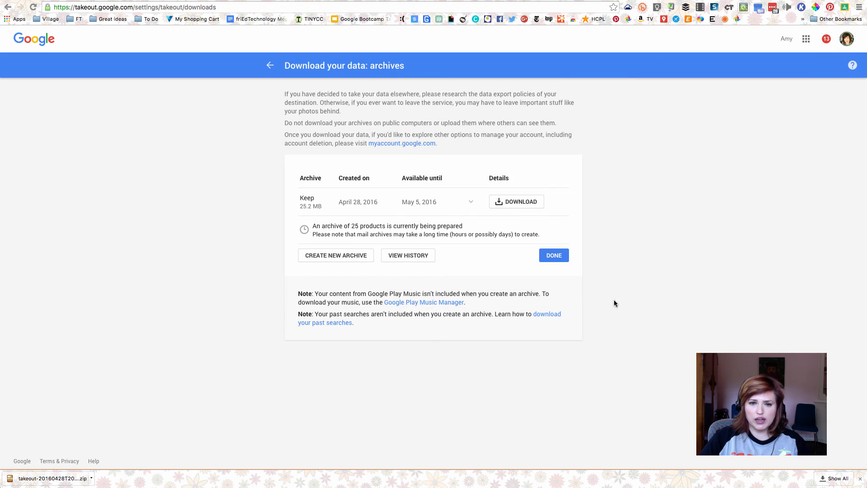
{"action": "mouse_move", "coordinate": [452, 157]}
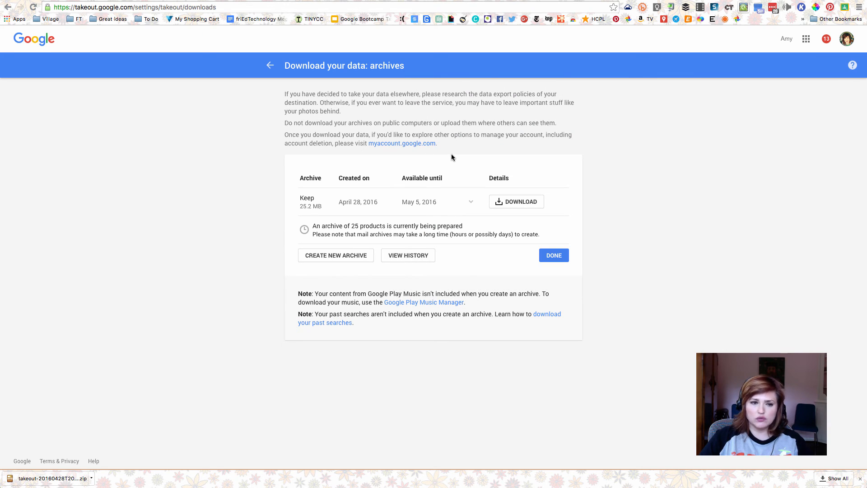
{"action": "mouse_move", "coordinate": [746, 210]}
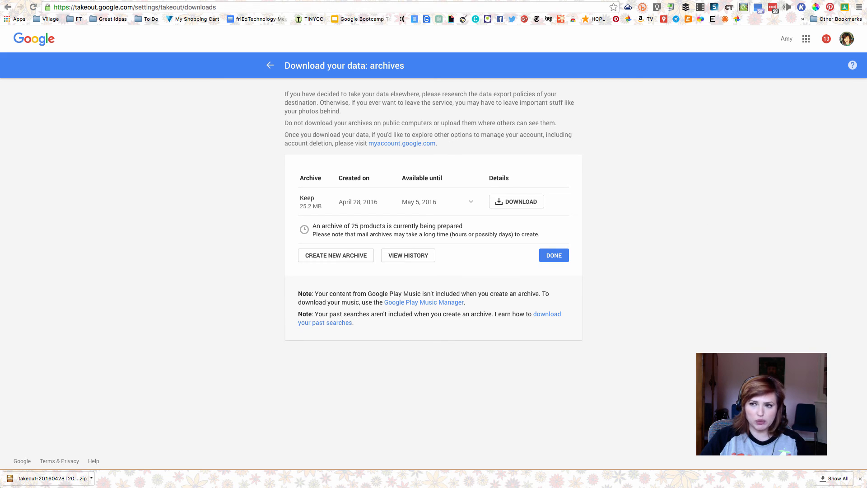
{"action": "mouse_move", "coordinate": [656, 238]}
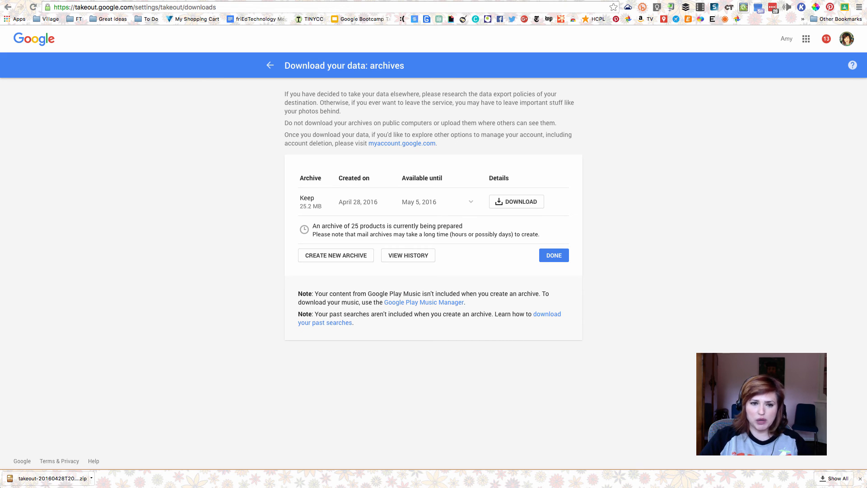
{"action": "mouse_move", "coordinate": [323, 284]}
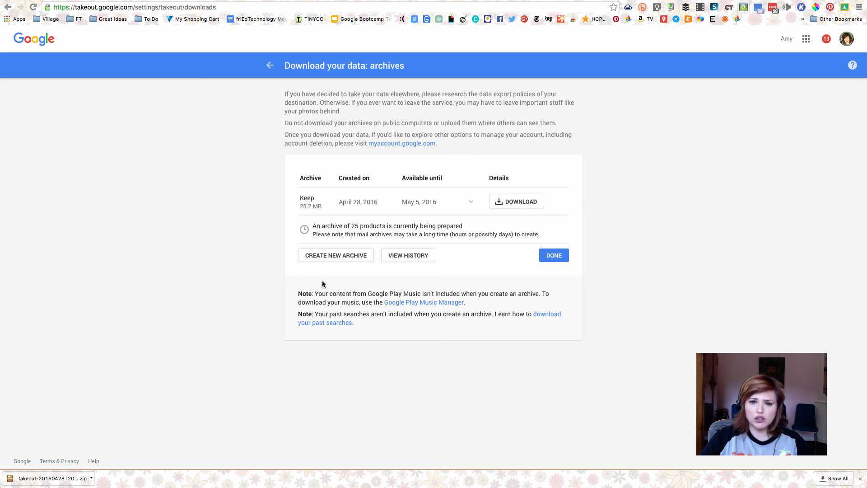
{"action": "mouse_move", "coordinate": [637, 251]}
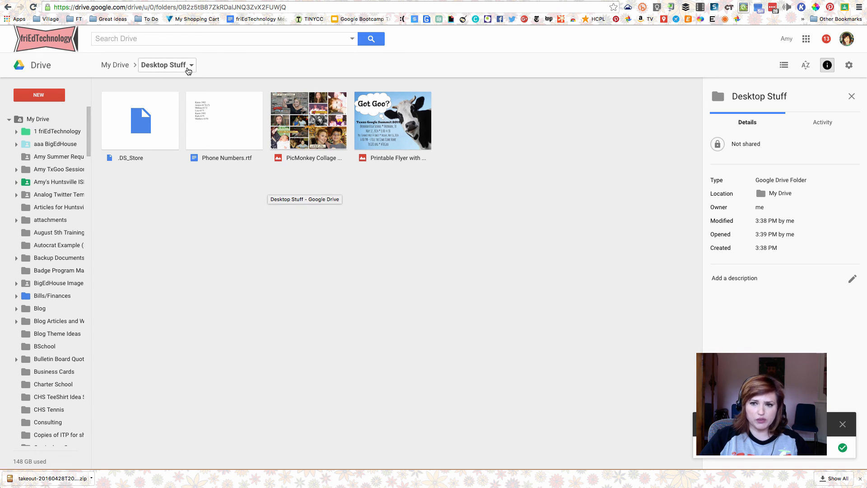
Step: Review the Drive settings, including Convert uploads, and close them
{"action": "left_click", "coordinate": [849, 64]}
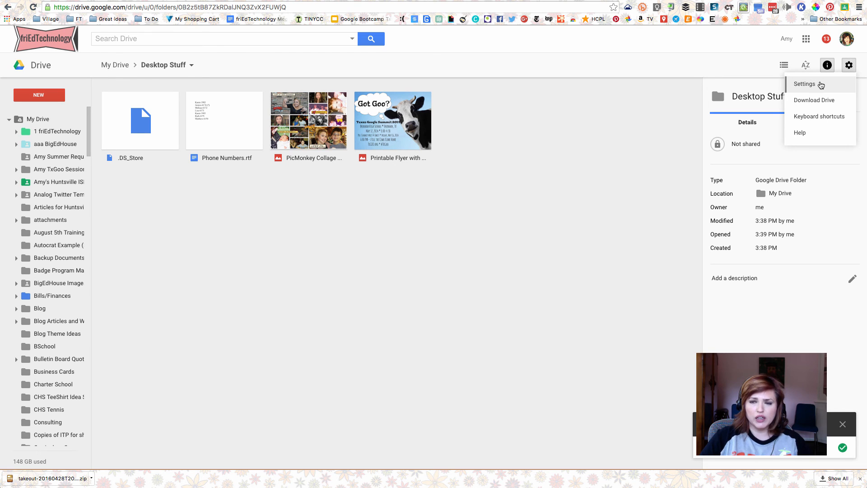
{"action": "left_click", "coordinate": [612, 187]}
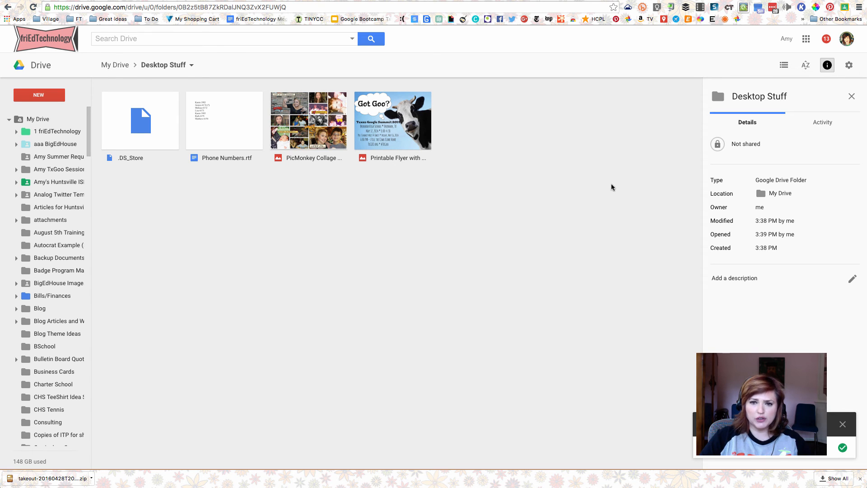
{"action": "left_click", "coordinate": [850, 65]}
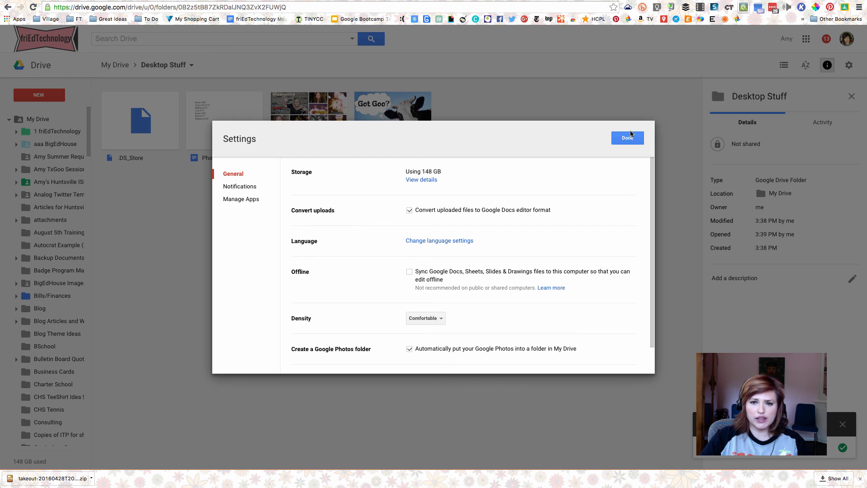
{"action": "left_click", "coordinate": [628, 137]}
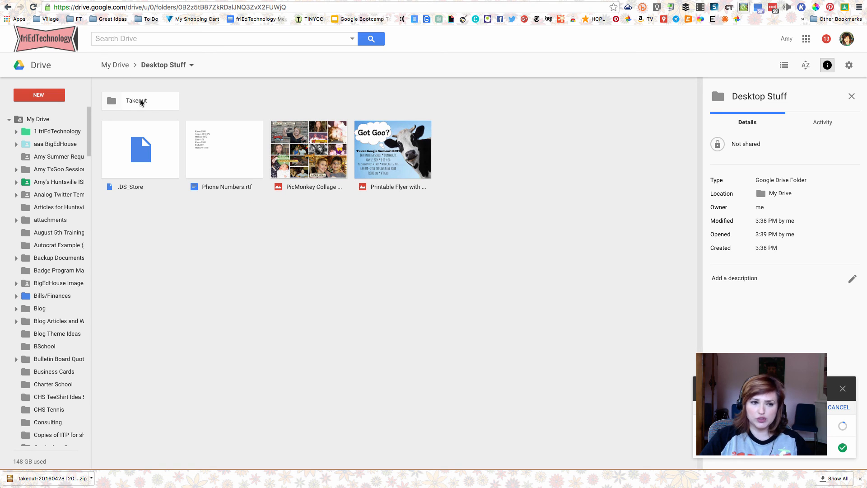
{"action": "mouse_move", "coordinate": [163, 104]}
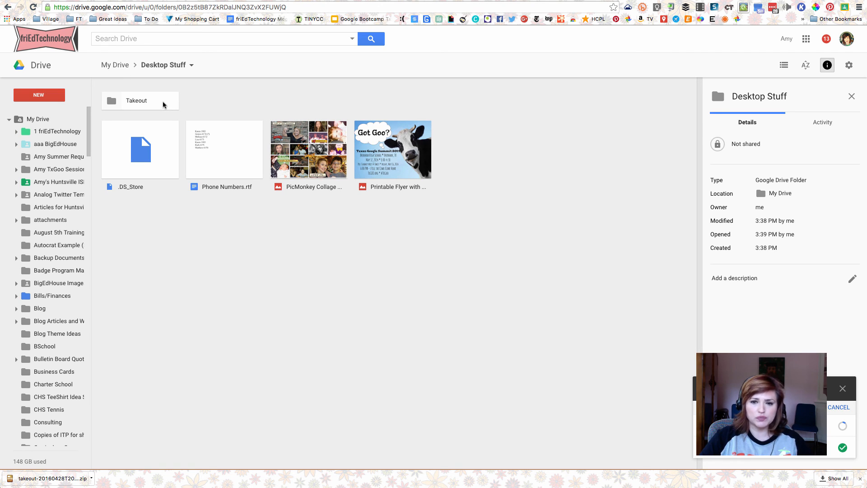
{"action": "mouse_move", "coordinate": [589, 247]}
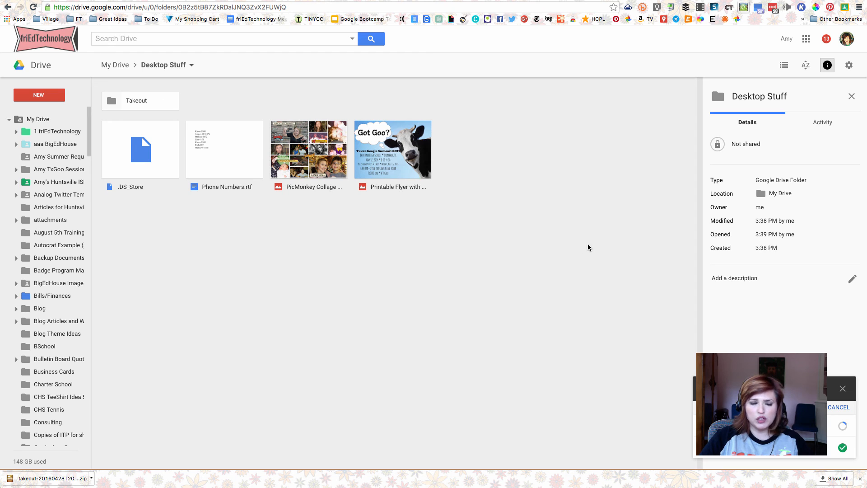
{"action": "mouse_move", "coordinate": [463, 229]}
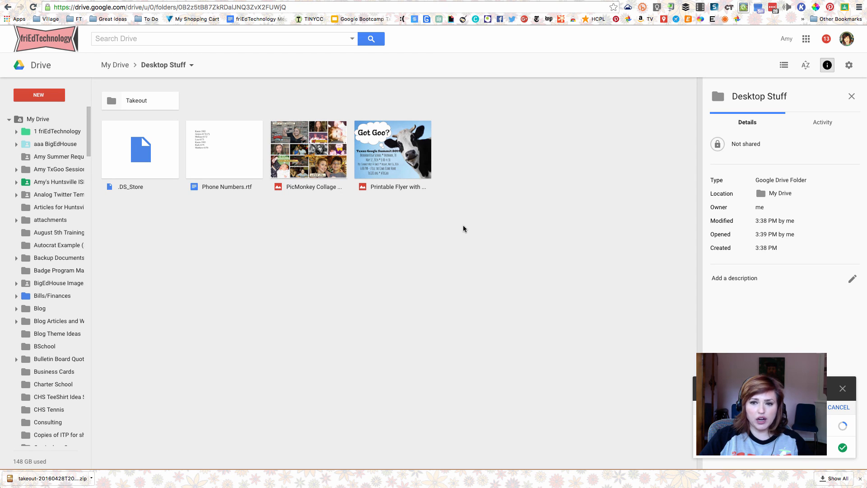